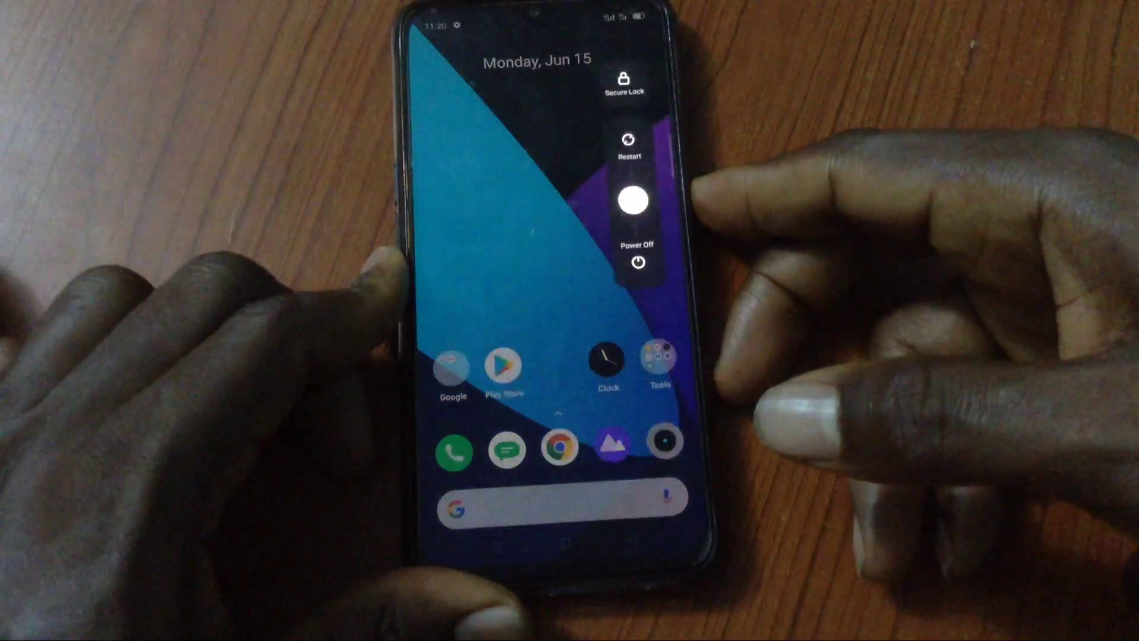
Step: Bring up the phone's power menu over the home screen
{"action": "left_click", "coordinate": [636, 261]}
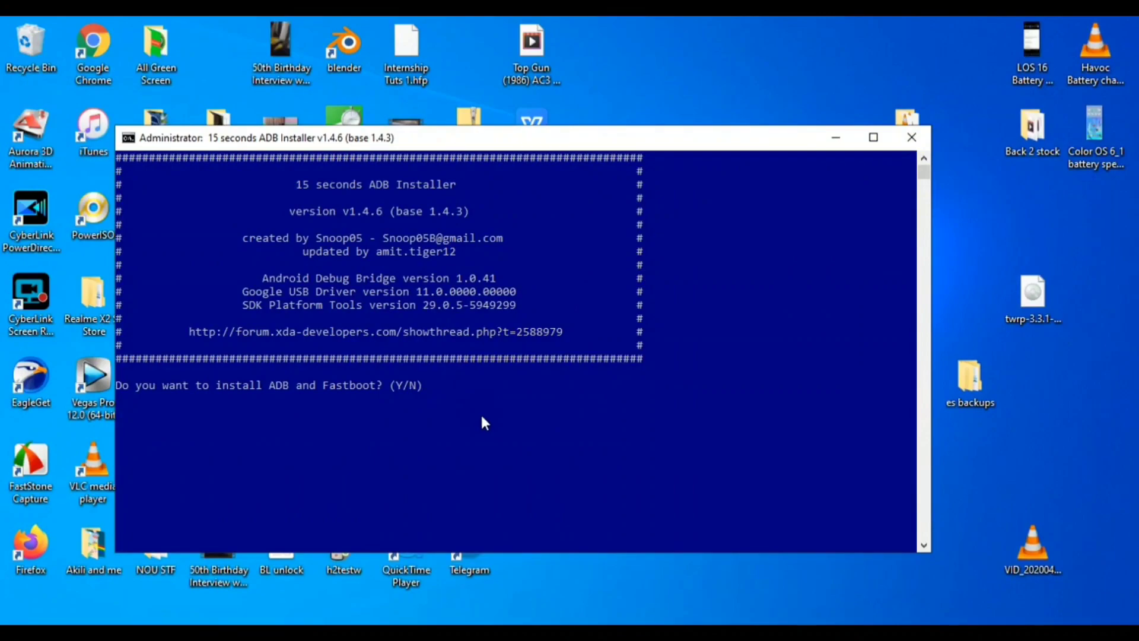
Step: Answer yes to installing ADB and Fastboot and to the system-wide install
{"action": "type", "text": "y"}
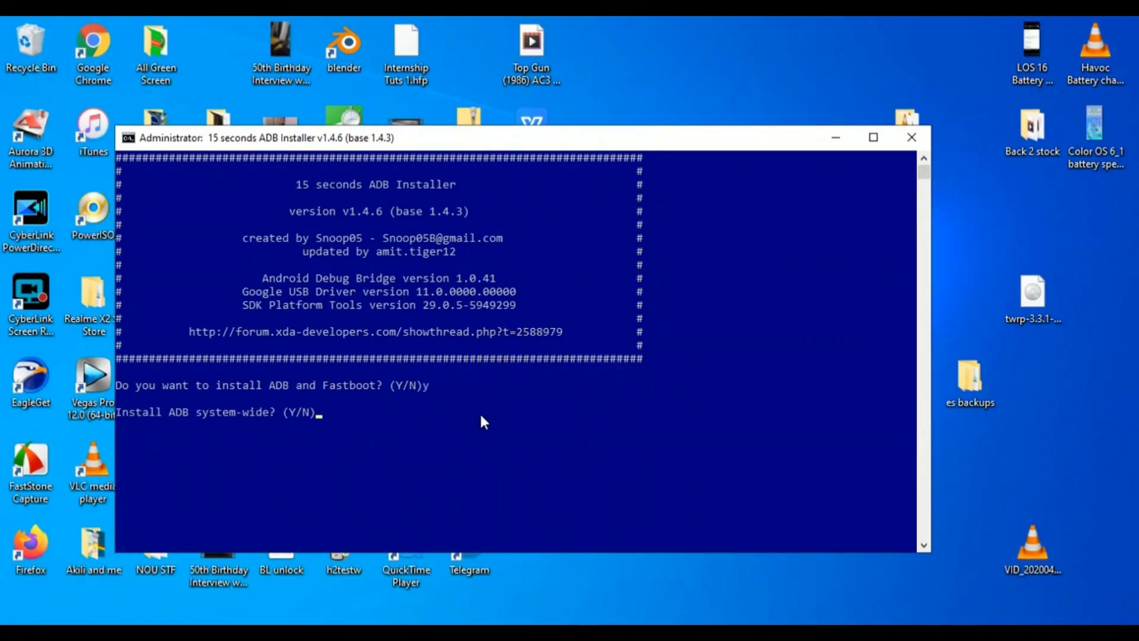
{"action": "type", "text": "y"}
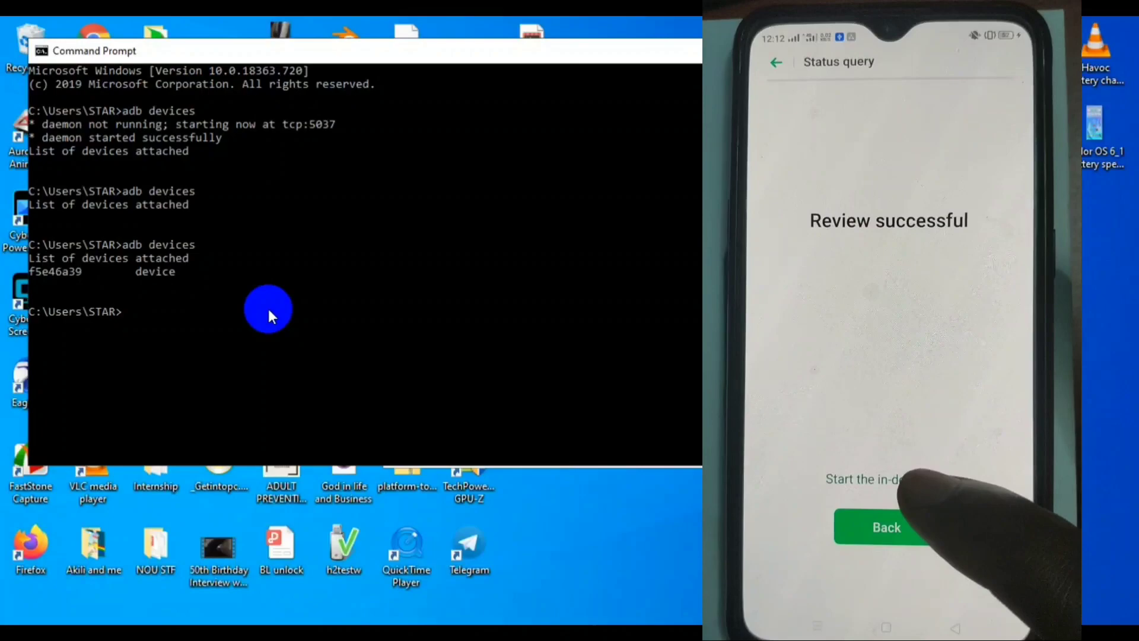
Step: Run 'fastboot devices' to confirm the phone is connected in fastboot mode
{"action": "left_click", "coordinate": [886, 479]}
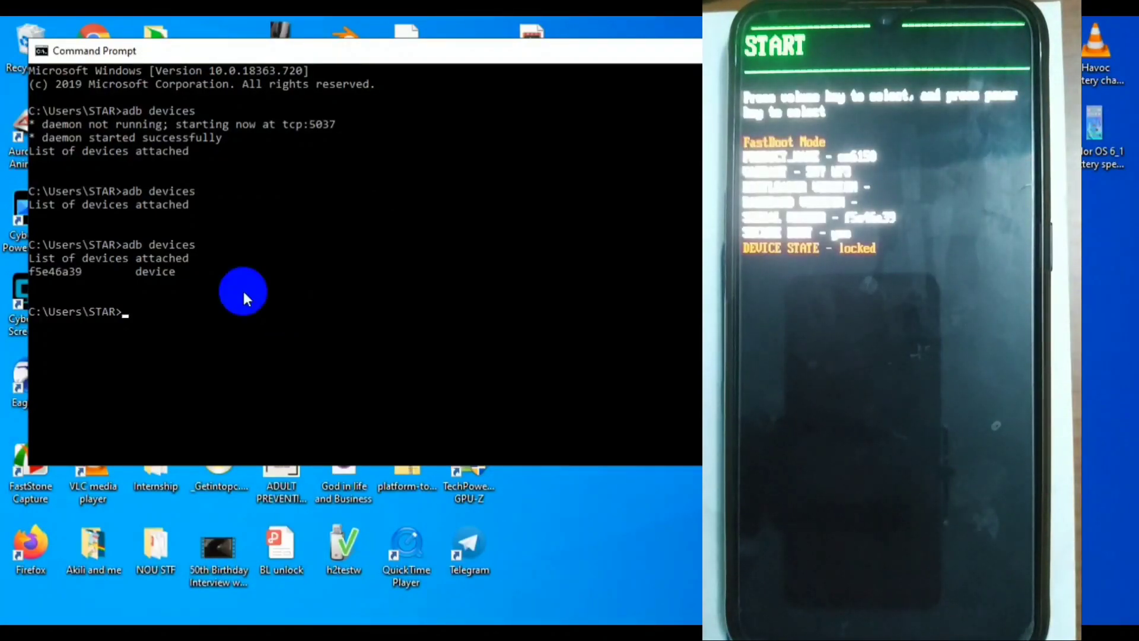
{"action": "type", "text": "fa"}
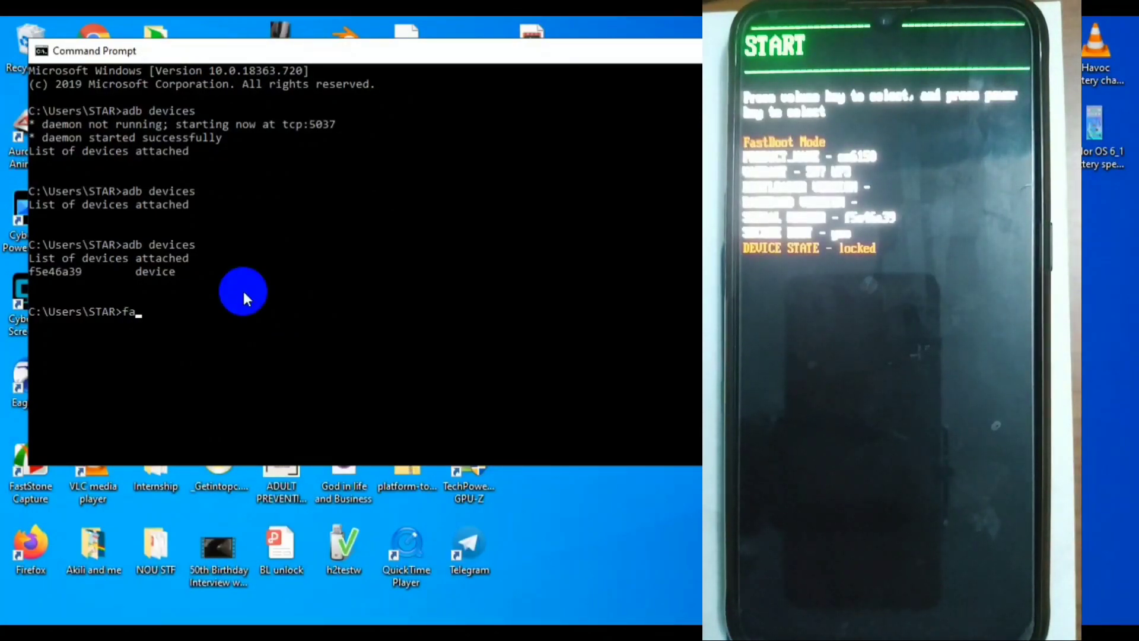
{"action": "type", "text": "fastboot devices"}
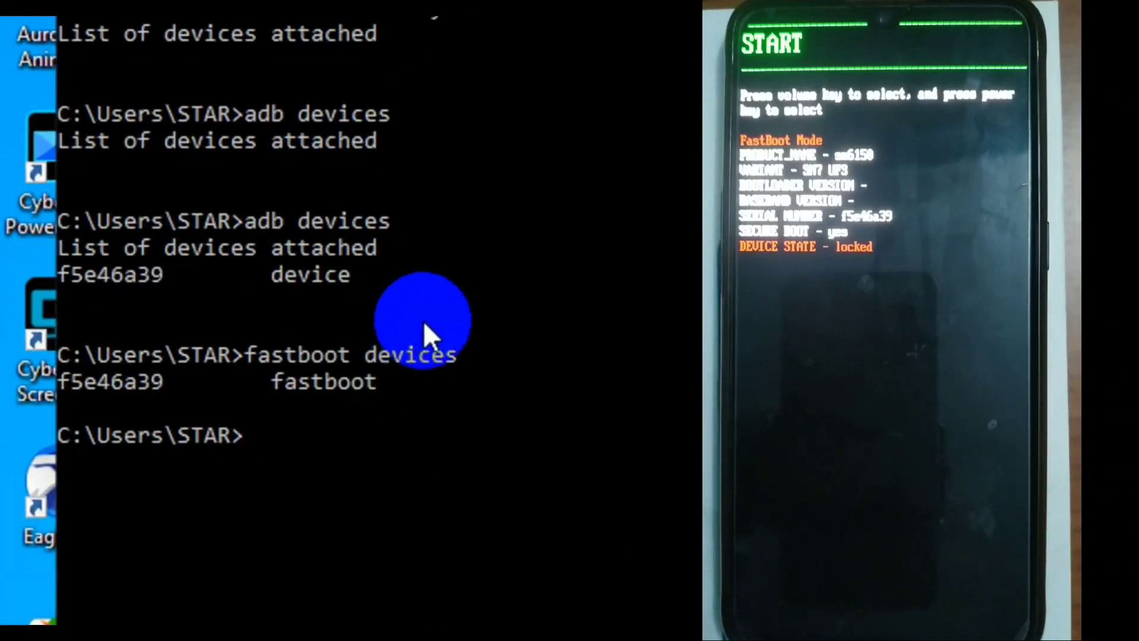
Step: Enter the 'fastboot flashing unlock' command to unlock the bootloader
{"action": "type", "text": "fa"}
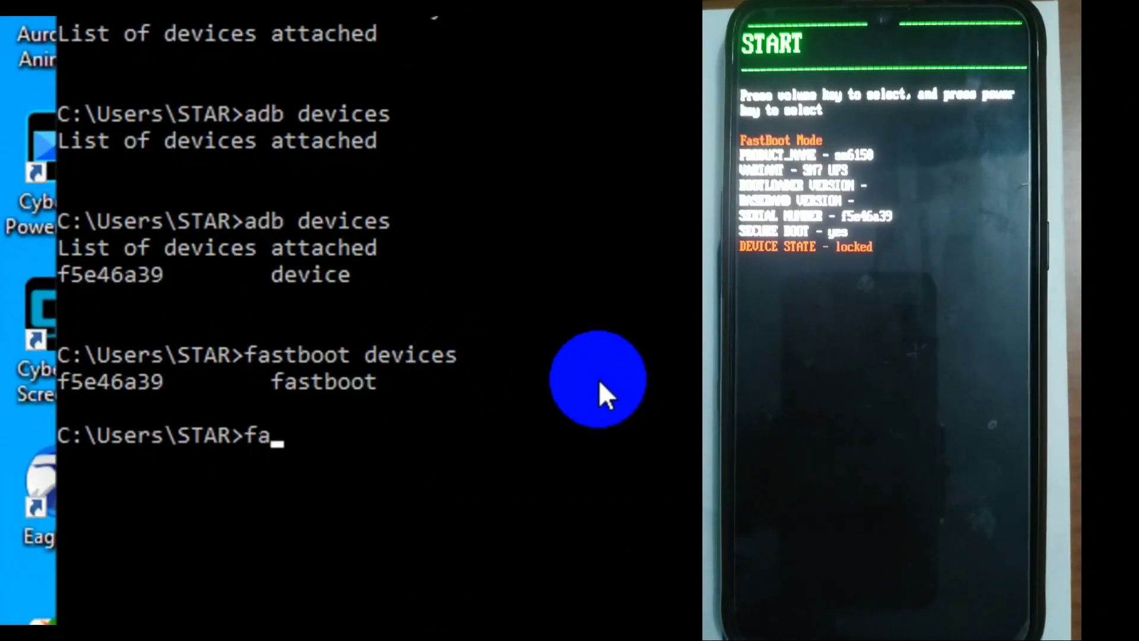
{"action": "type", "text": "stboot"}
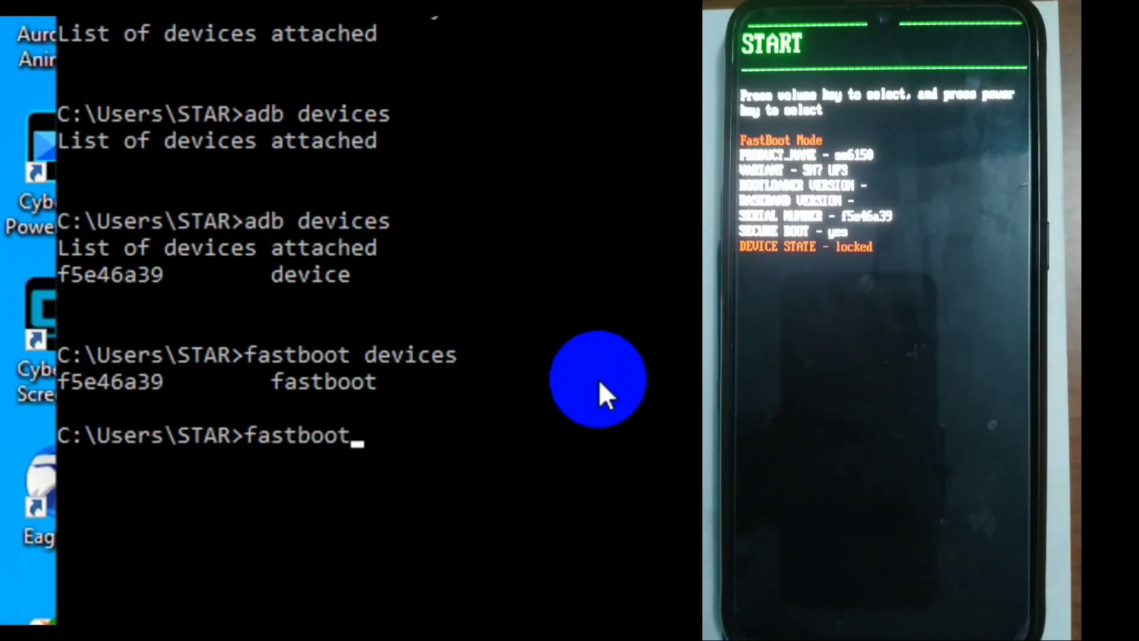
{"action": "type", "text": "flashin"}
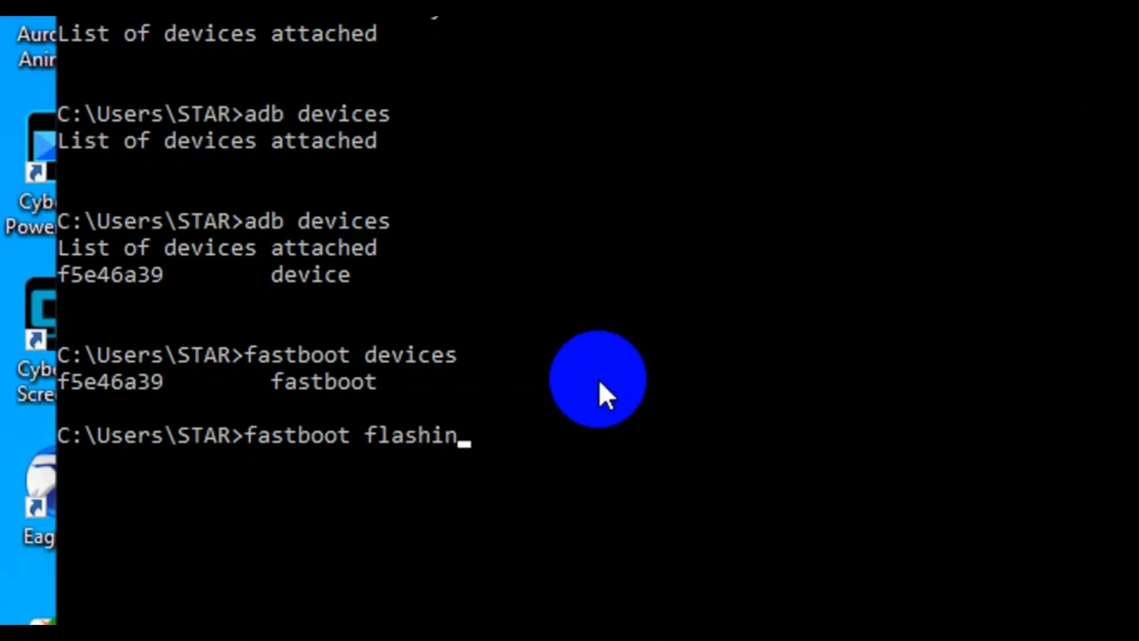
{"action": "type", "text": "g un"}
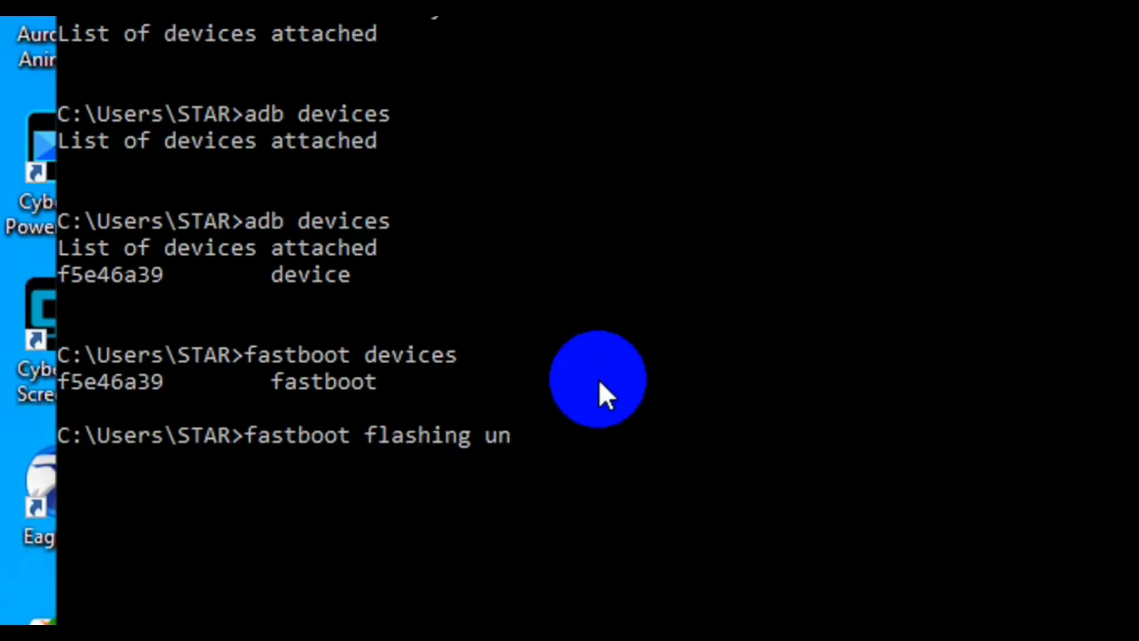
{"action": "type", "text": "lock"}
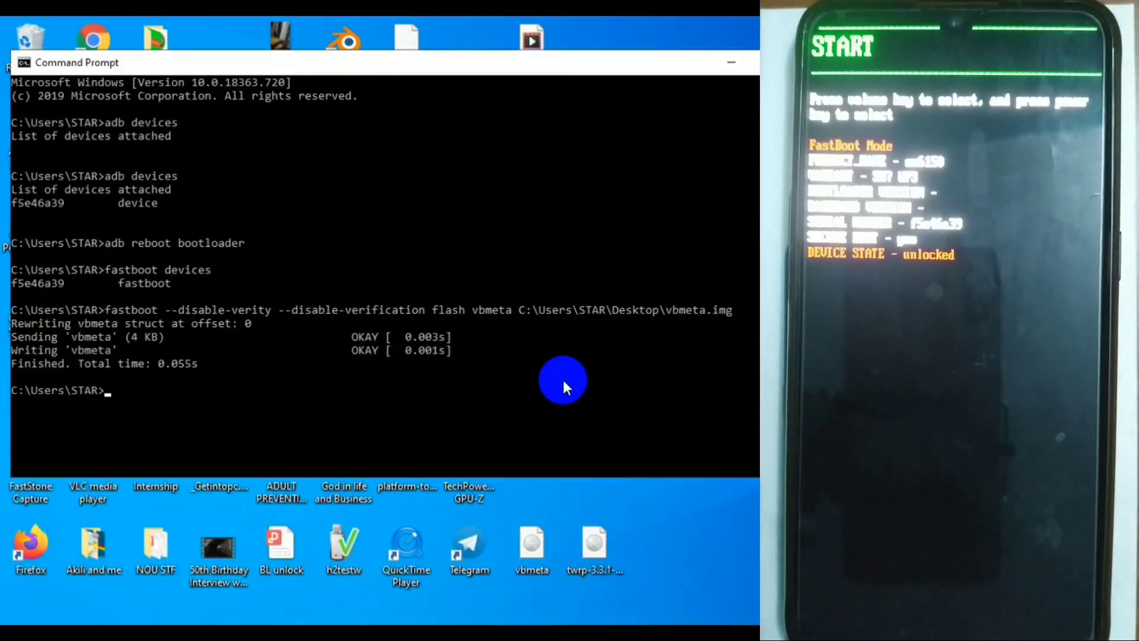
{"action": "mouse_move", "coordinate": [576, 462]}
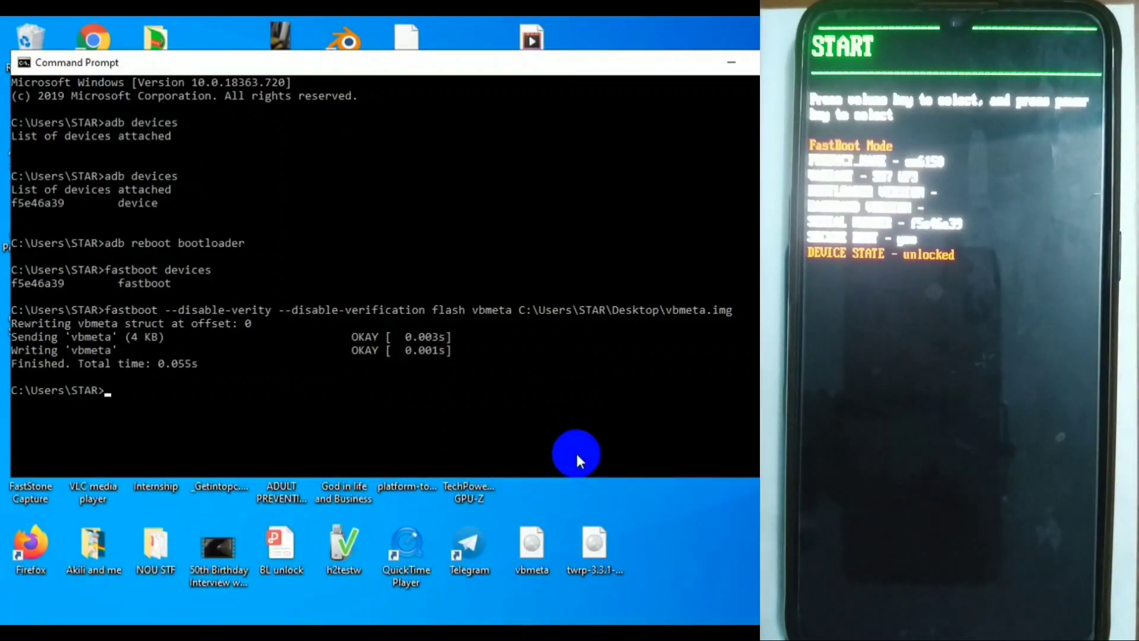
Step: Enter 'fastboot flash recovery' with the TWRP image to flash the new recovery
{"action": "type", "text": "fast"}
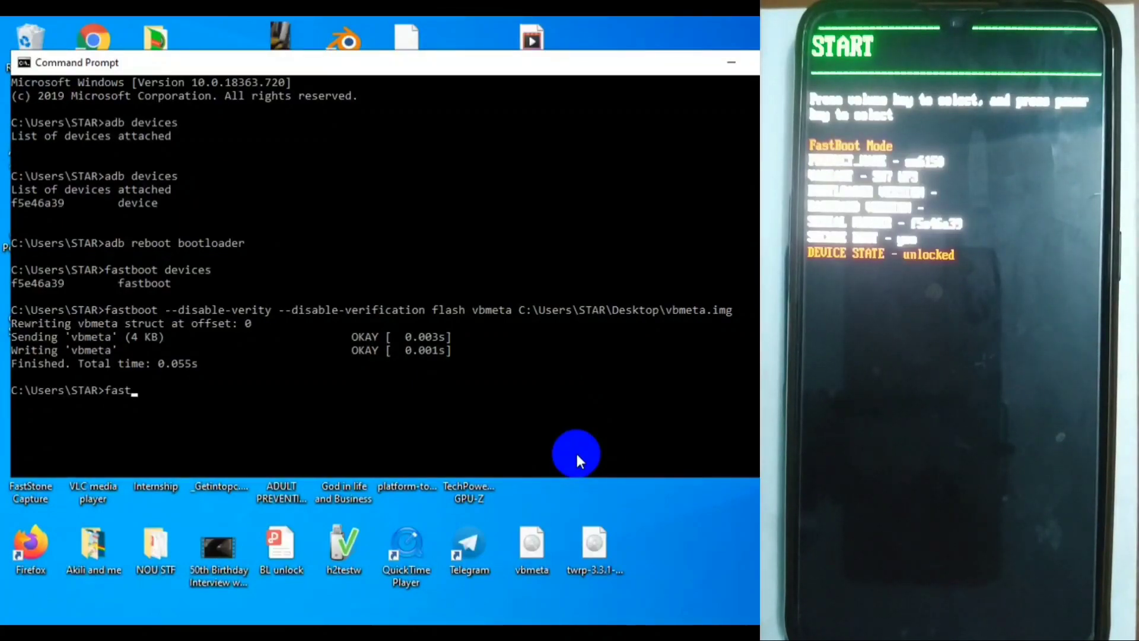
{"action": "type", "text": "boot"}
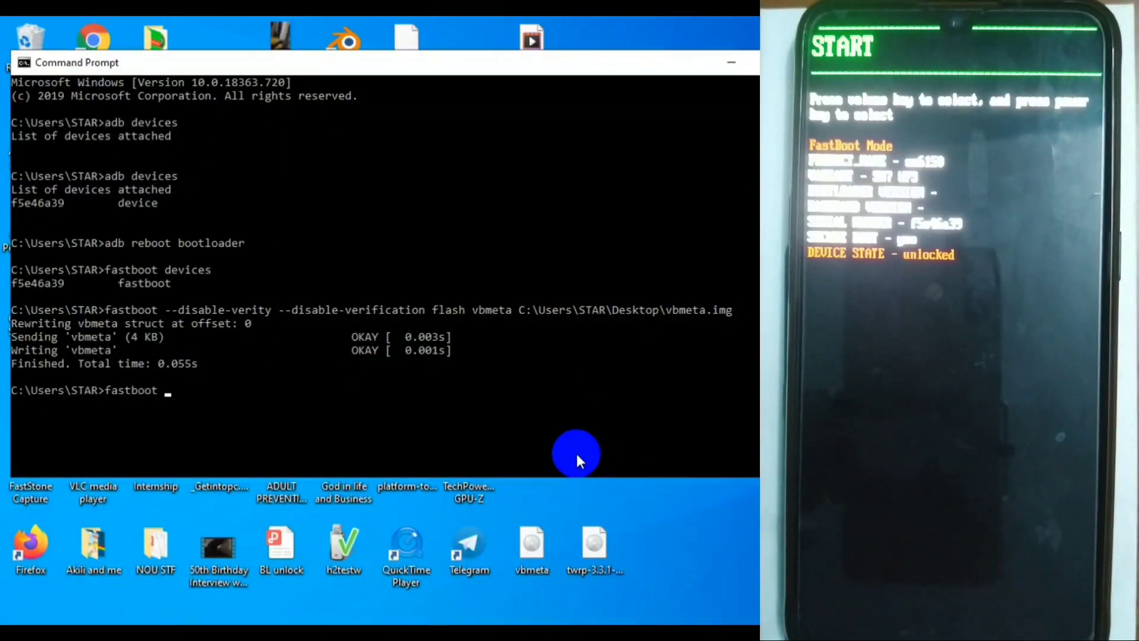
{"action": "type", "text": "flash"}
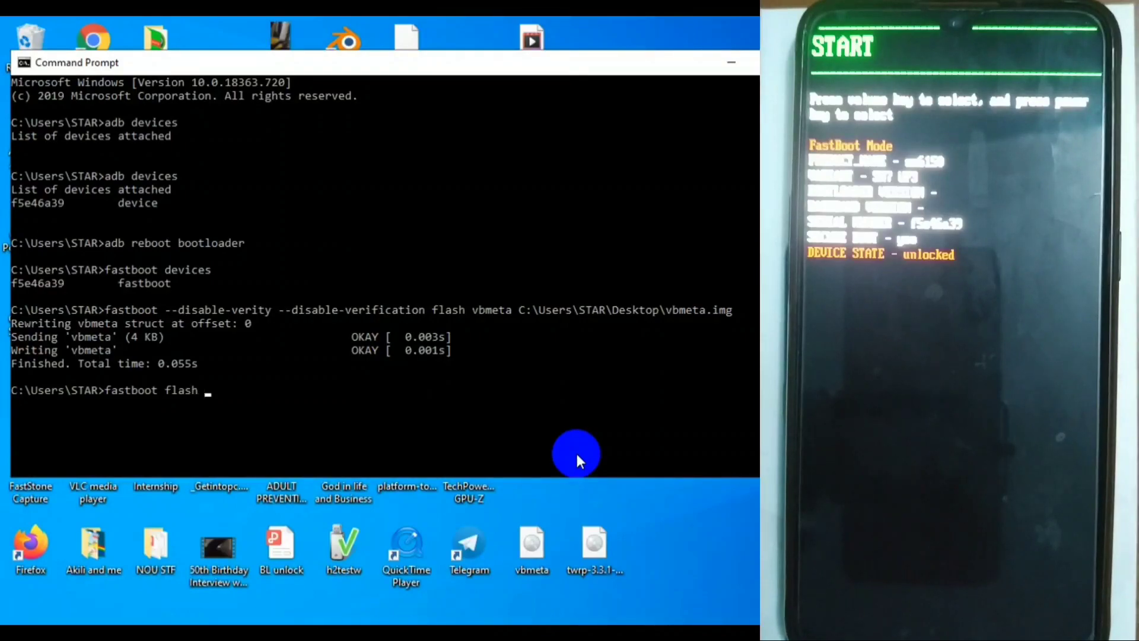
{"action": "type", "text": "rec"}
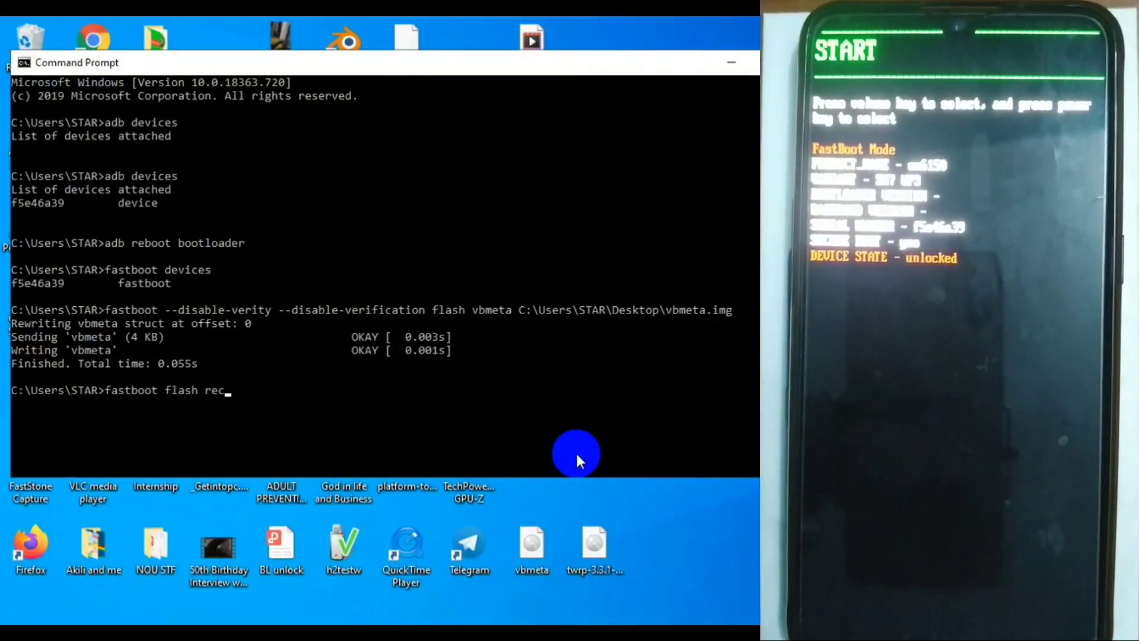
{"action": "type", "text": "overy"}
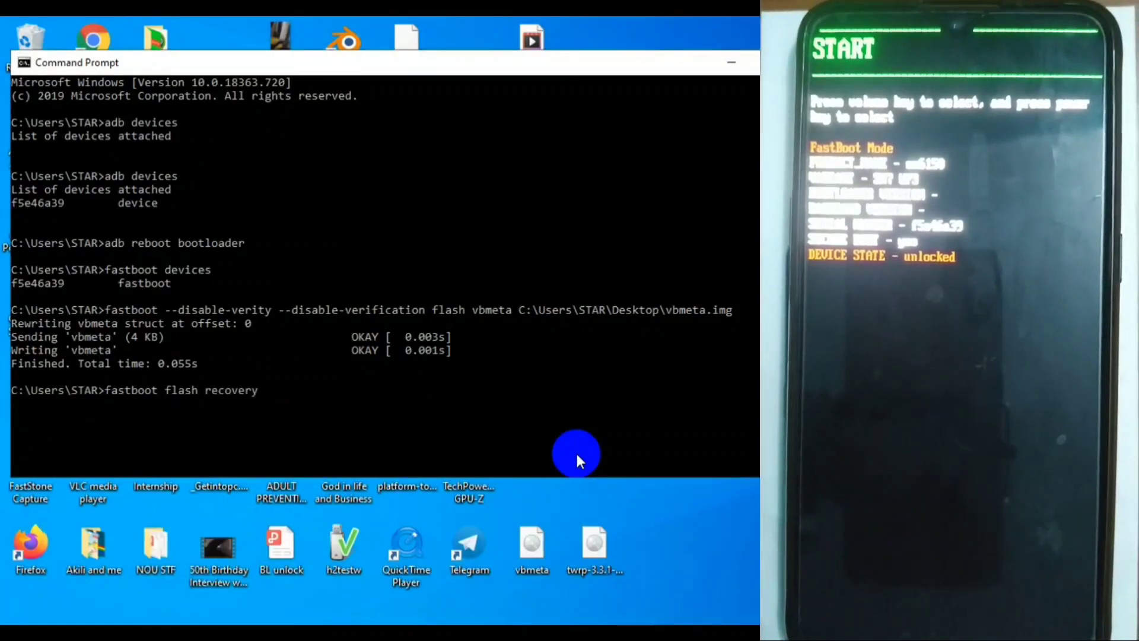
{"action": "left_click", "coordinate": [595, 544]}
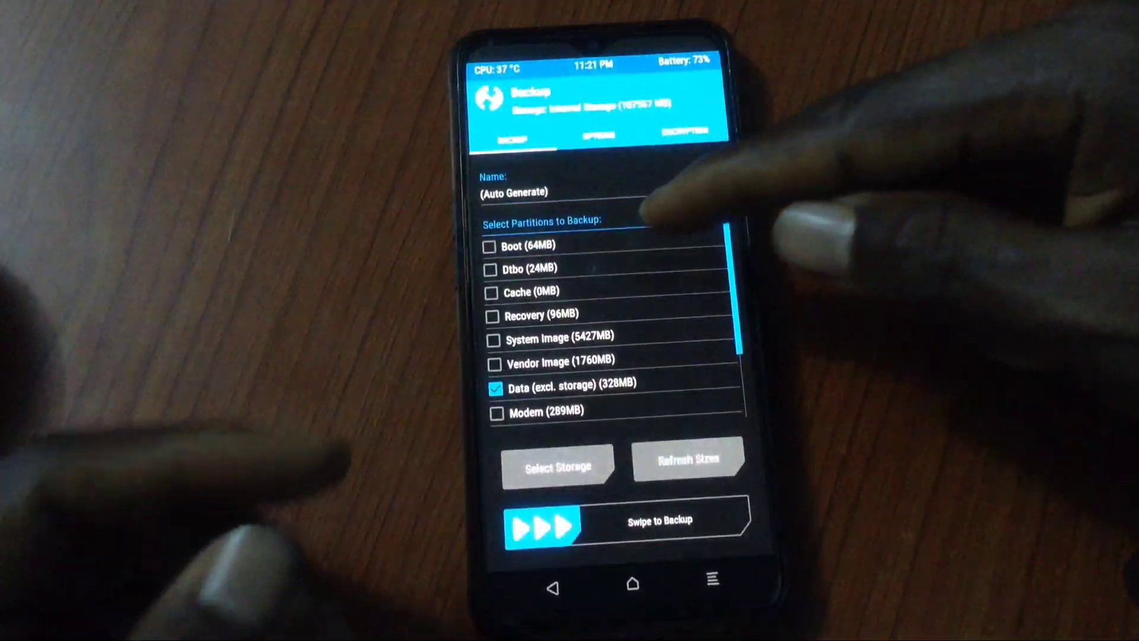
Step: Tick Boot through EFS partitions in TWRP Backup and swipe to back them up
{"action": "left_click", "coordinate": [496, 246]}
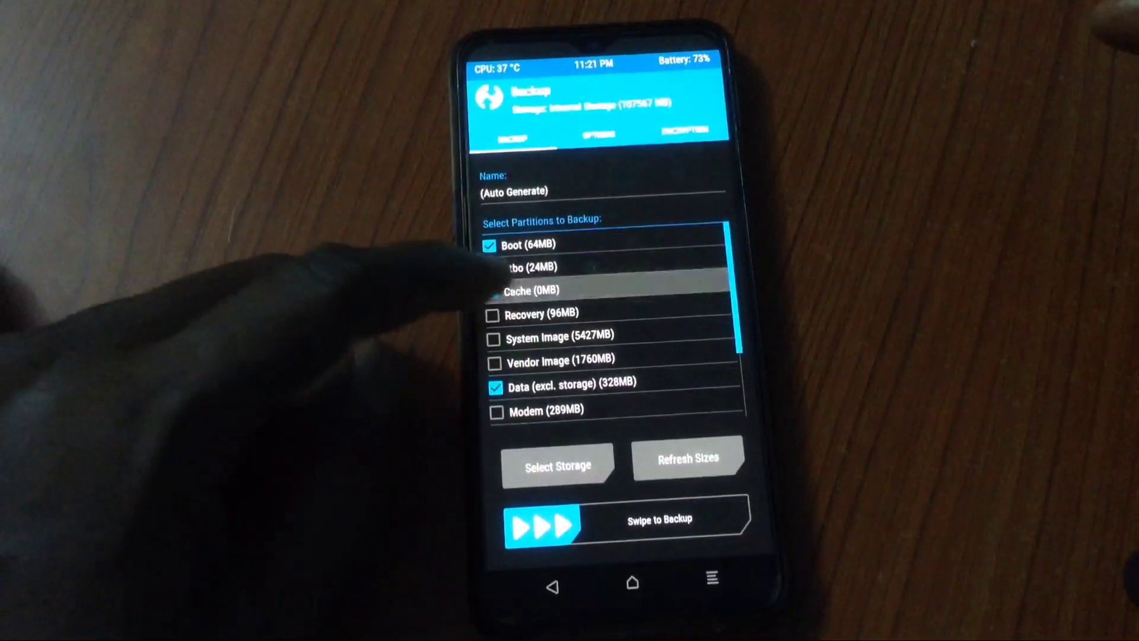
{"action": "scroll", "scroll_direction": "down", "scroll_amount": 3}
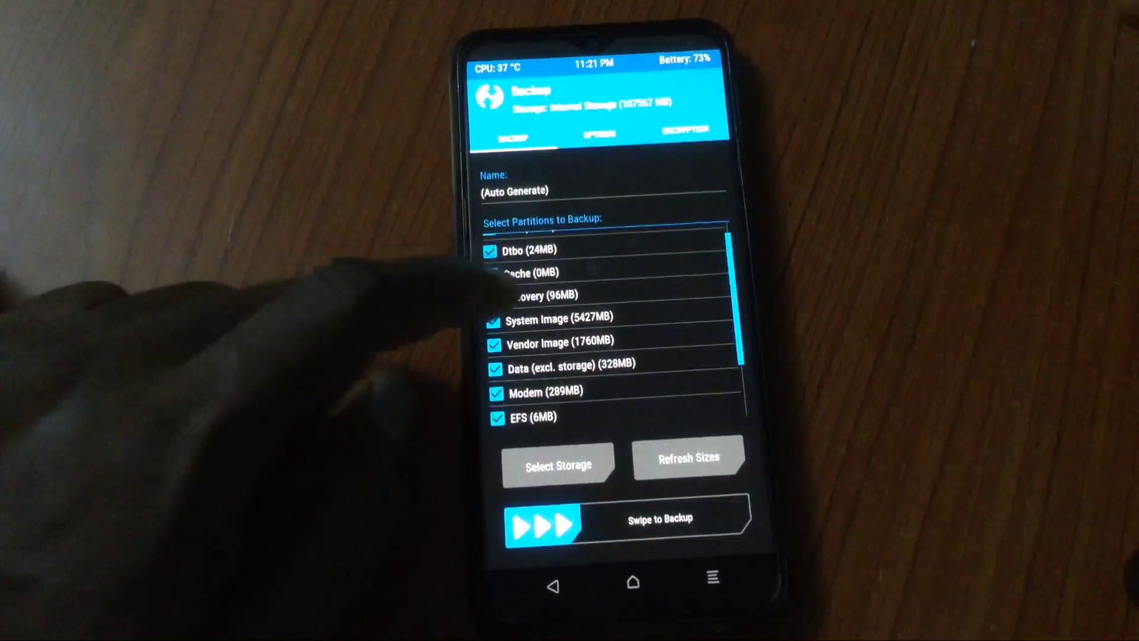
{"action": "left_click_drag", "start_coordinate": [541, 525], "coordinate": [698, 524]}
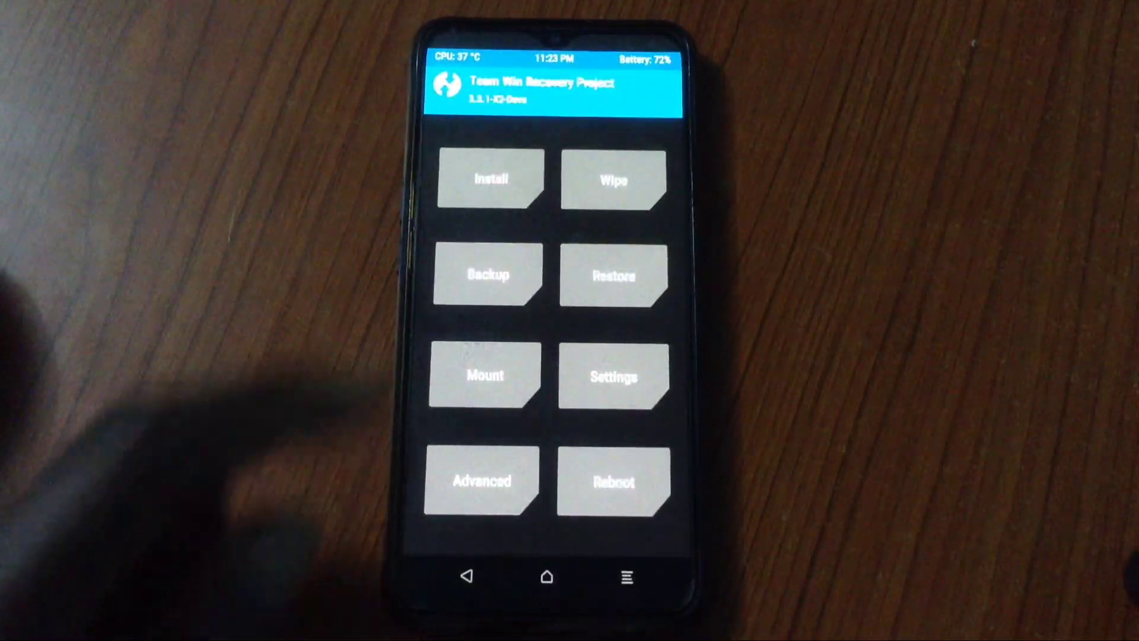
Step: Advanced-wipe Dalvik/ART Cache, Cache, System, Vendor and Data, then return to the menu
{"action": "left_click", "coordinate": [612, 181]}
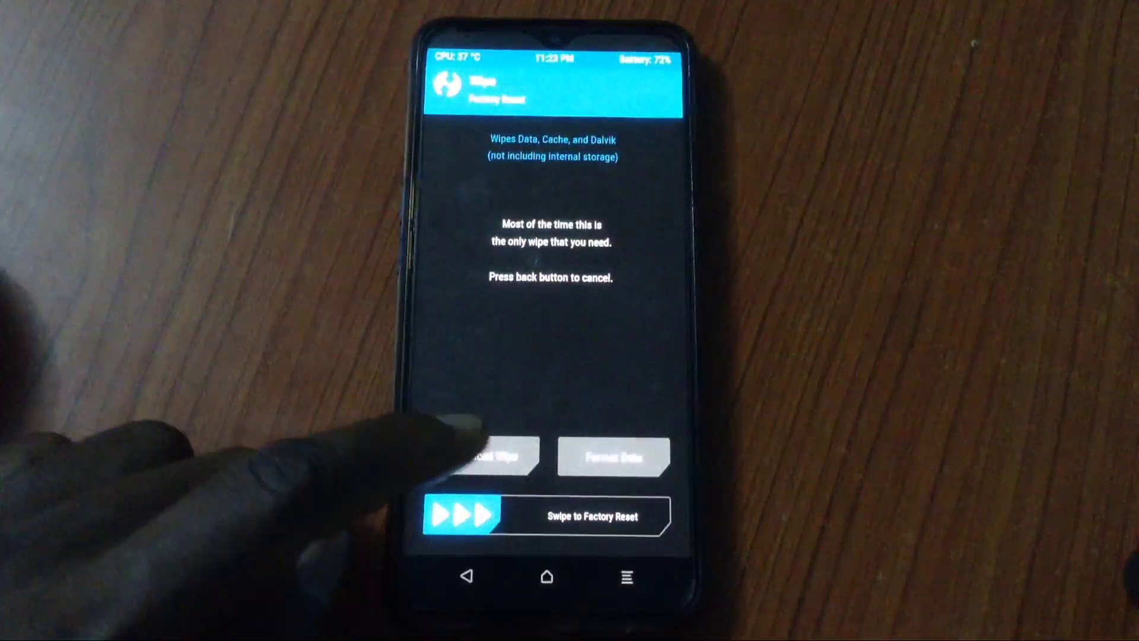
{"action": "left_click", "coordinate": [491, 456]}
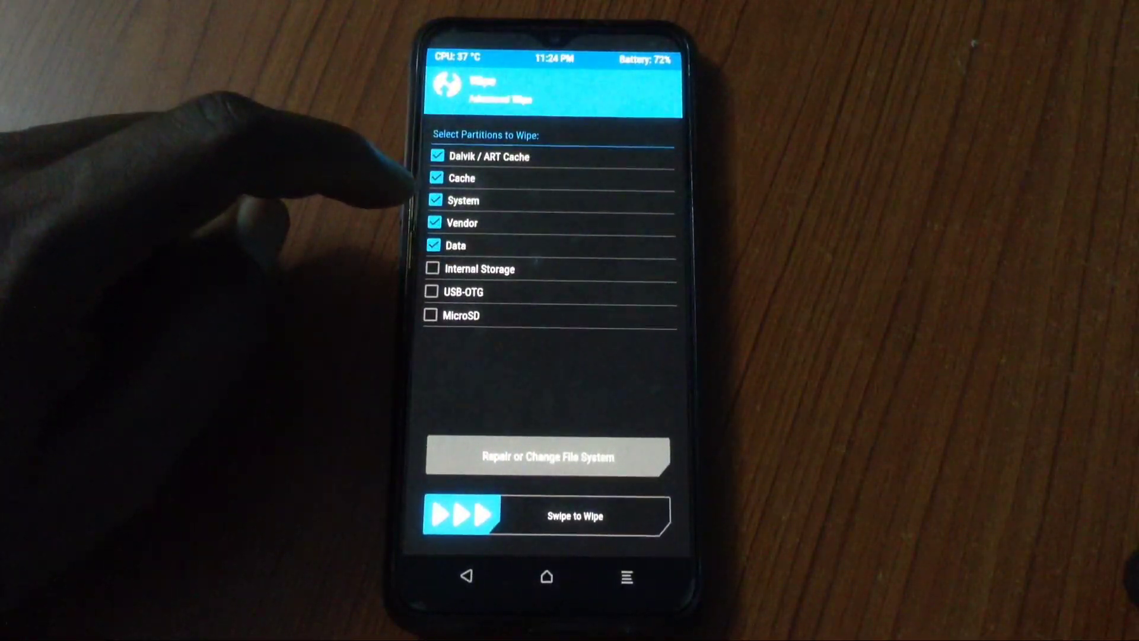
{"action": "left_click_drag", "start_coordinate": [465, 515], "coordinate": [573, 515]}
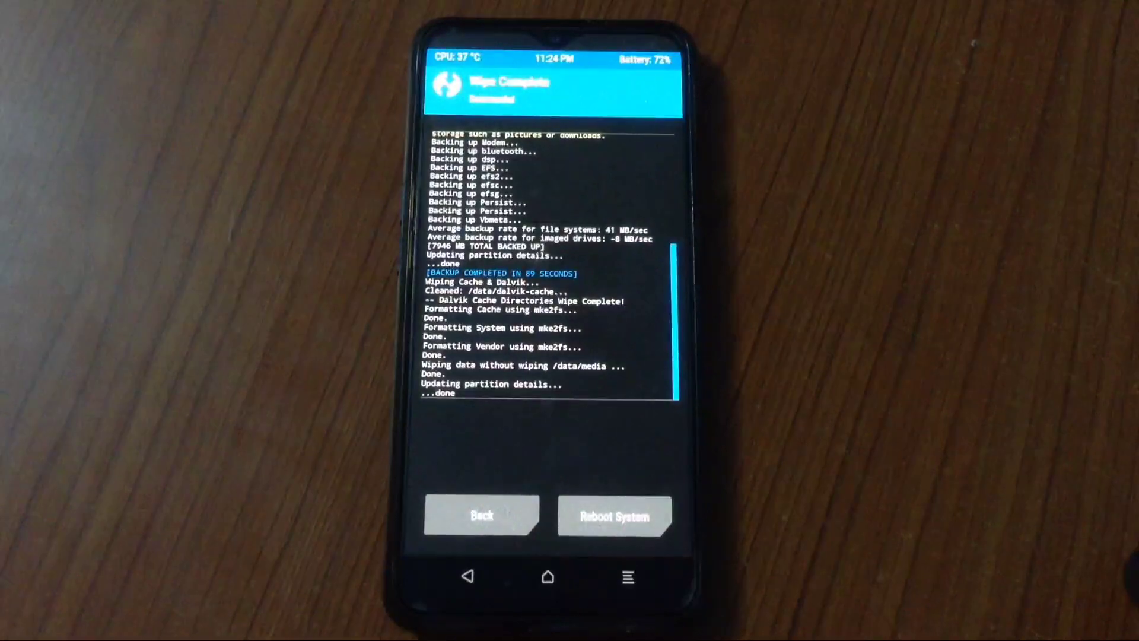
{"action": "left_click", "coordinate": [481, 516]}
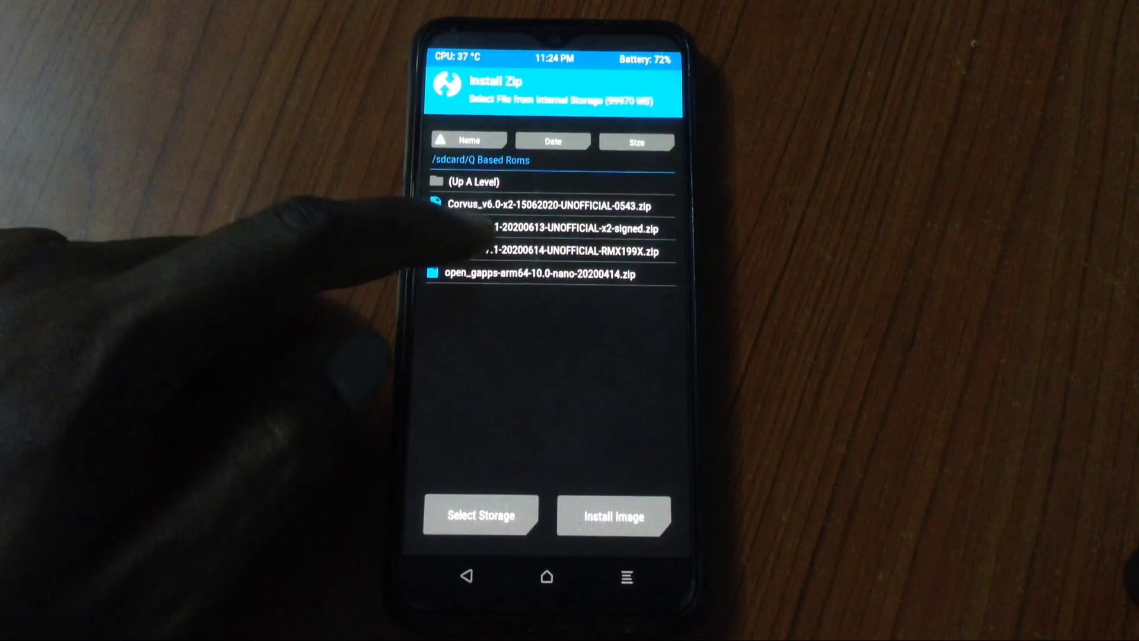
Step: Flash the lineage-17.1-20200614-UNOFFICIAL-RMX199X.zip ROM from Q Based Roms
{"action": "left_click", "coordinate": [566, 250]}
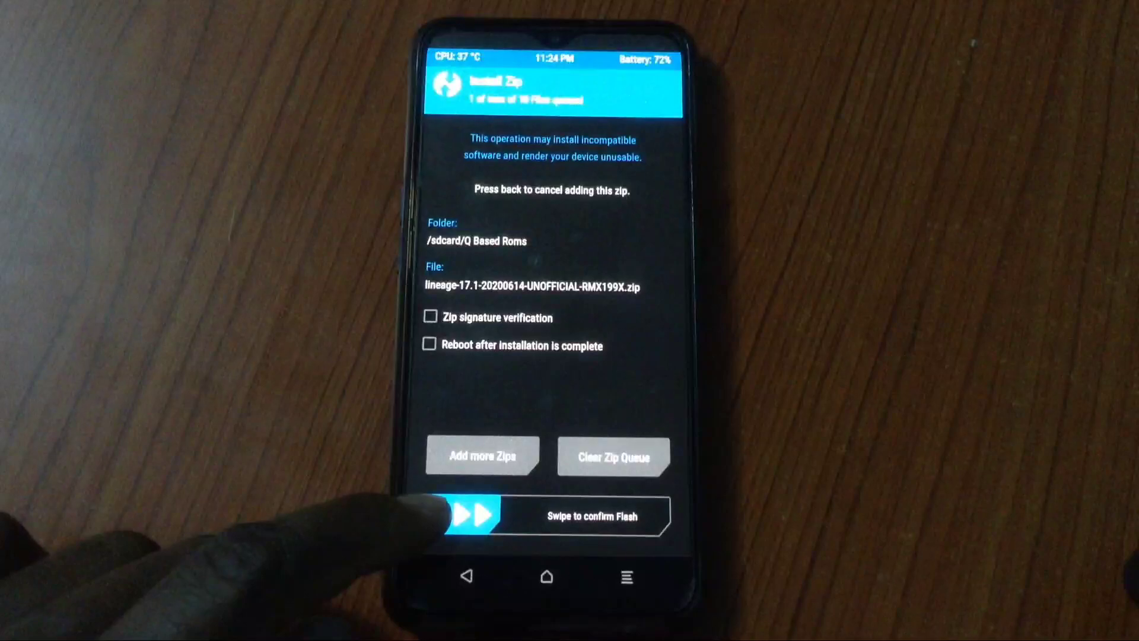
{"action": "left_click_drag", "start_coordinate": [472, 517], "coordinate": [654, 517]}
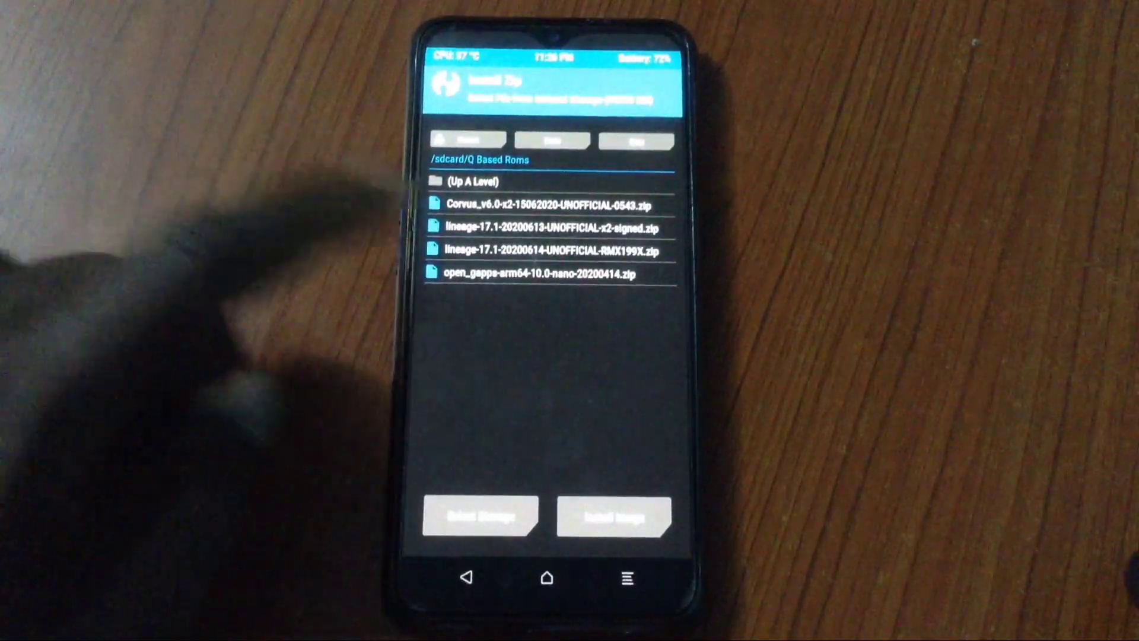
Step: Flash open_gapps-arm64-10.0-nano-20200414.zip and wait for the install to finish
{"action": "left_click", "coordinate": [548, 273]}
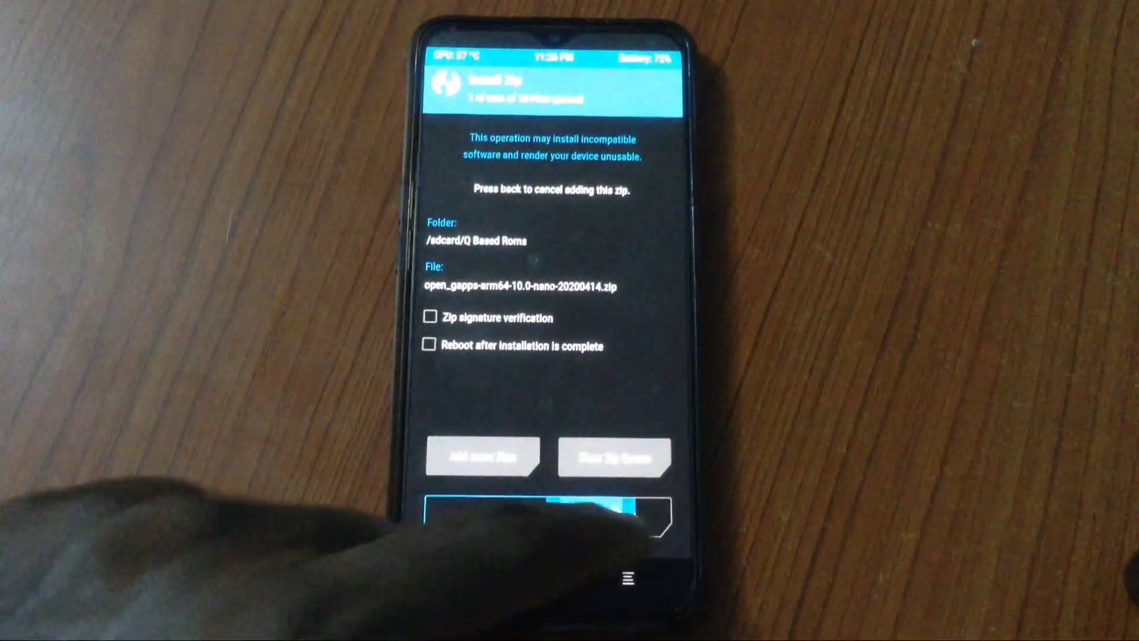
{"action": "left_click_drag", "start_coordinate": [450, 517], "coordinate": [654, 518]}
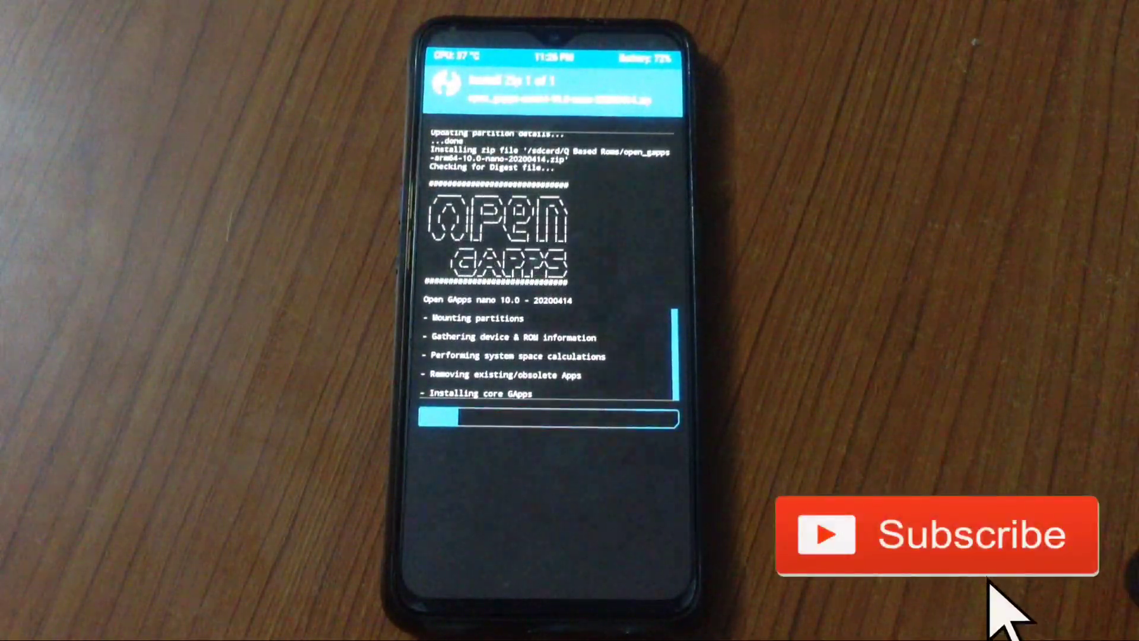
{"action": "left_click", "coordinate": [938, 534]}
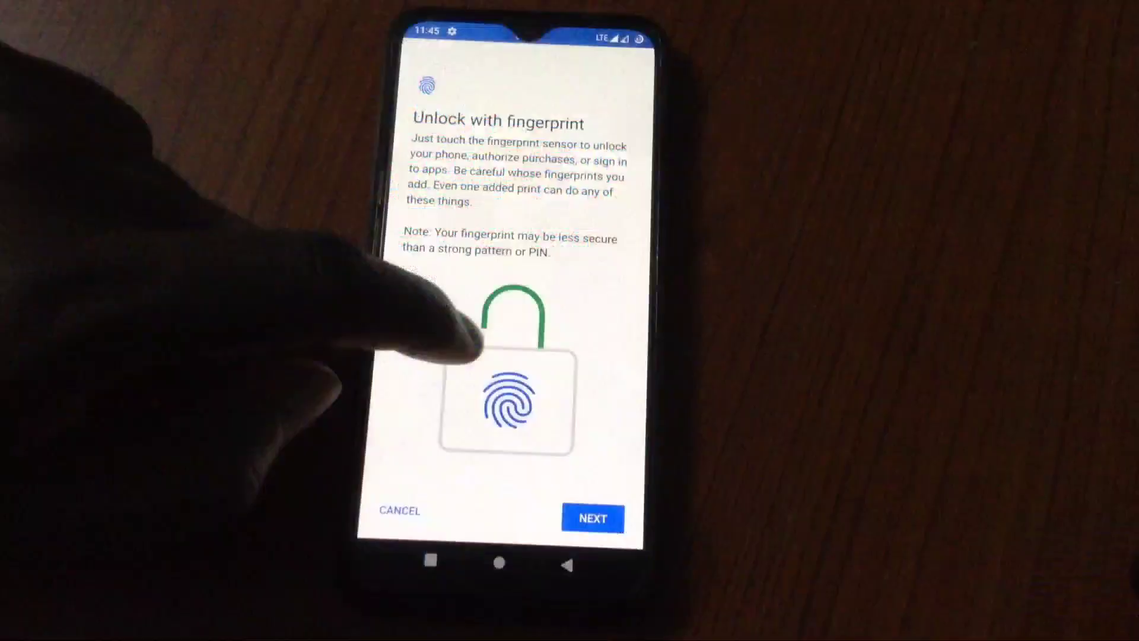
Step: Continue past the Unlock with fingerprint introduction screen in the setup wizard
{"action": "left_click", "coordinate": [592, 518]}
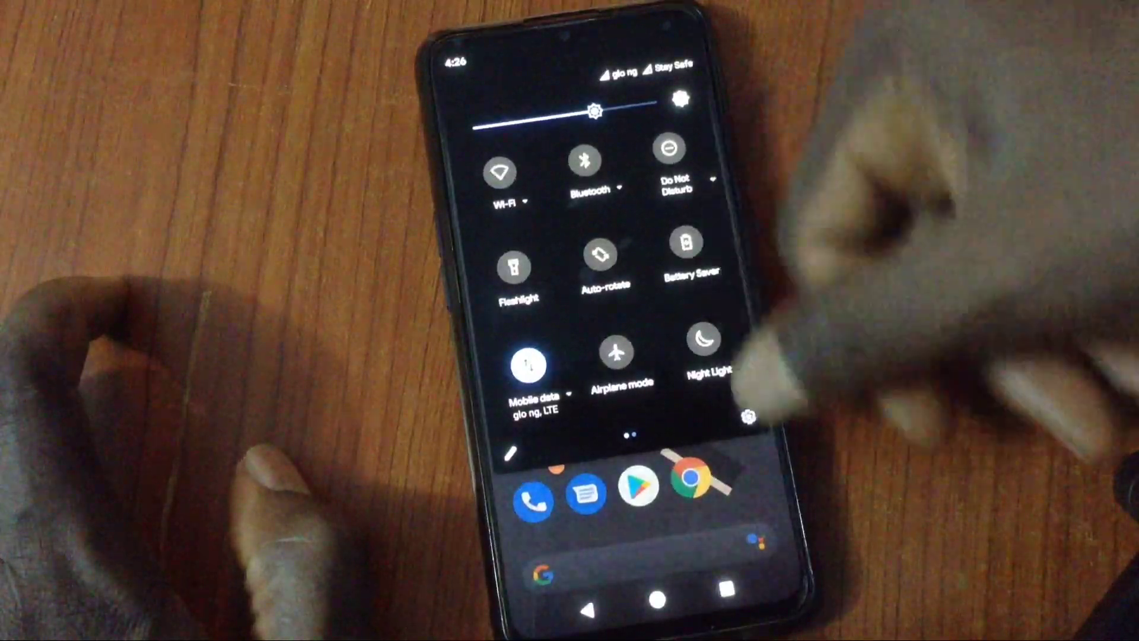
Step: Open Settings from Quick Settings and scroll to About phone showing model RMX1993
{"action": "left_click", "coordinate": [748, 417]}
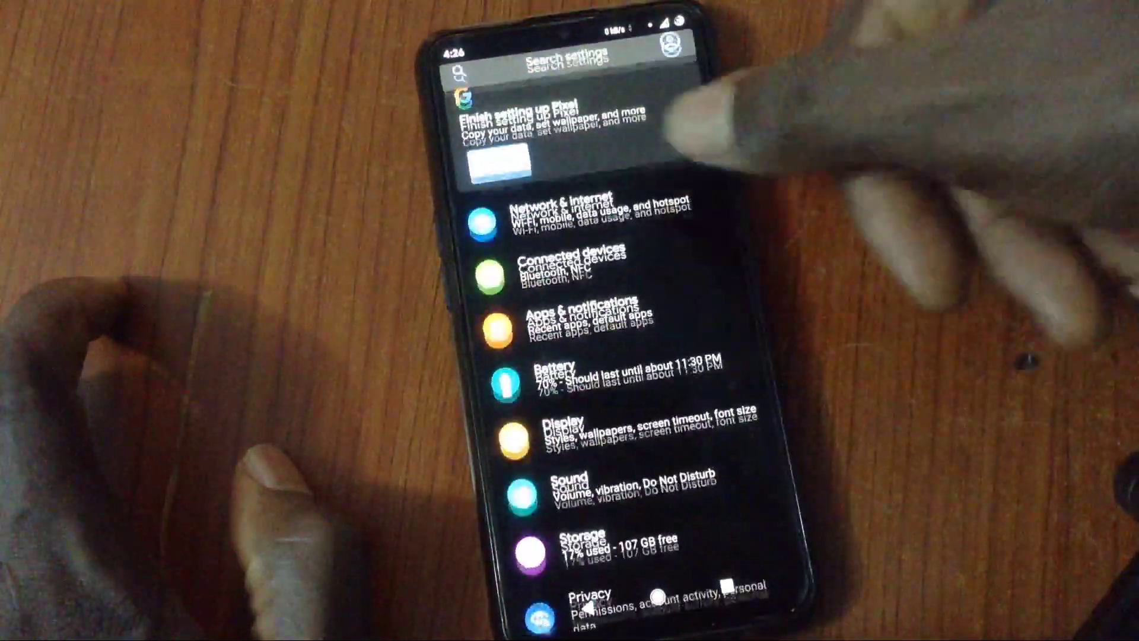
{"action": "scroll", "scroll_direction": "down", "scroll_amount": 3}
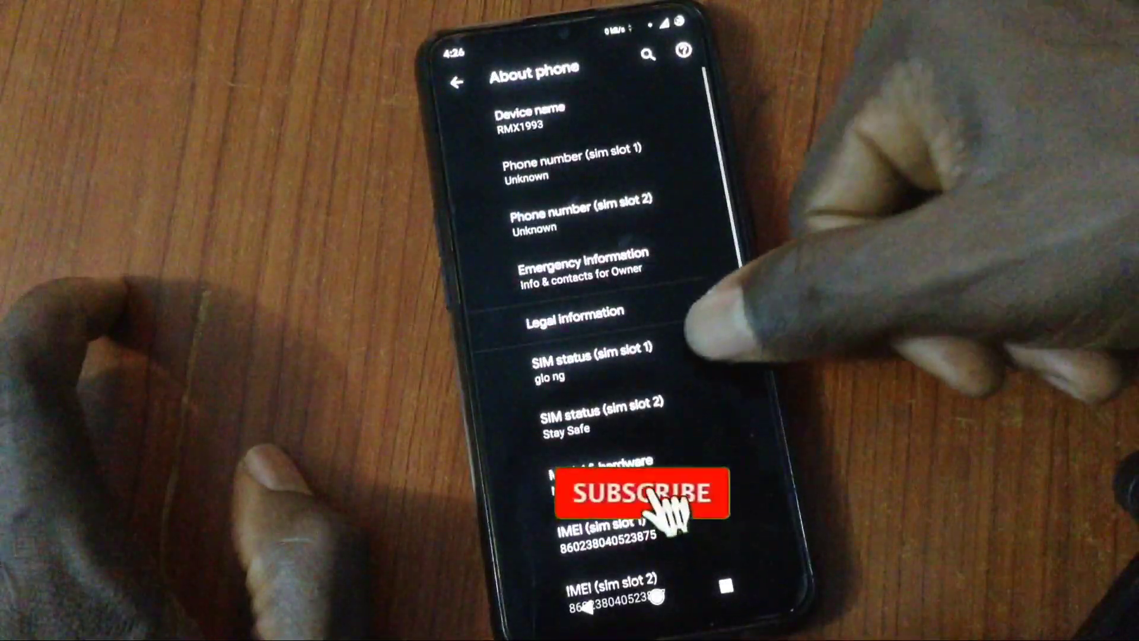
{"action": "scroll", "scroll_direction": "down", "scroll_amount": 3}
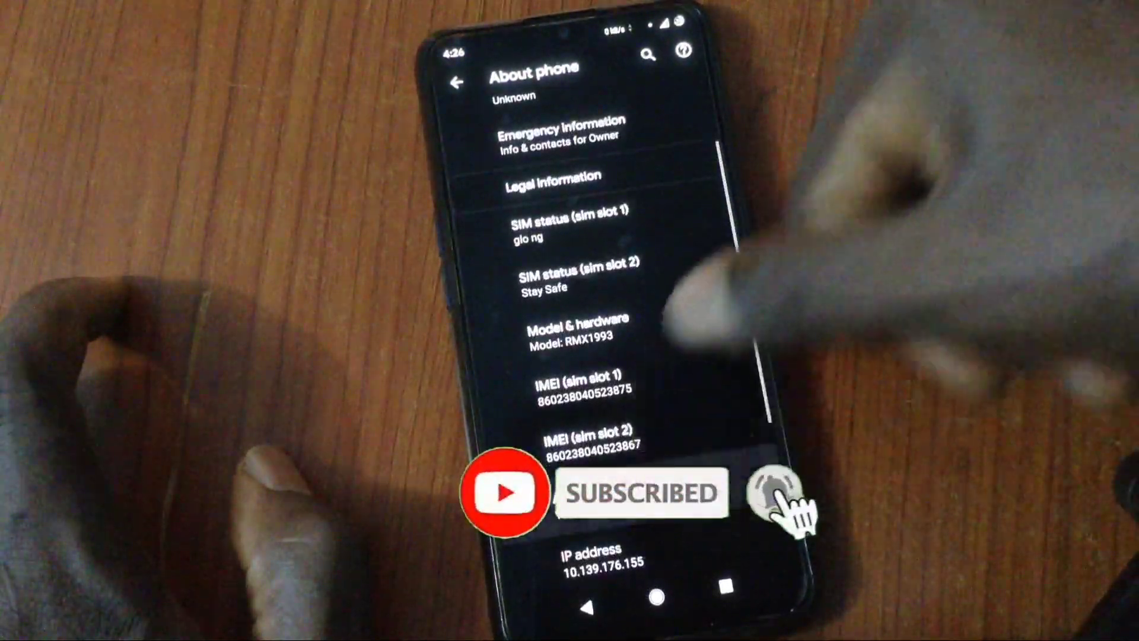